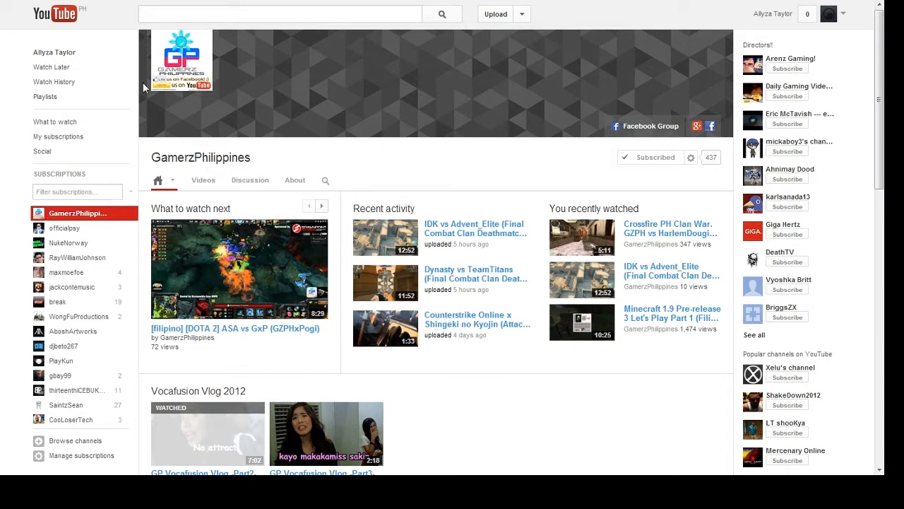
{"action": "mouse_move", "coordinate": [366, 111]}
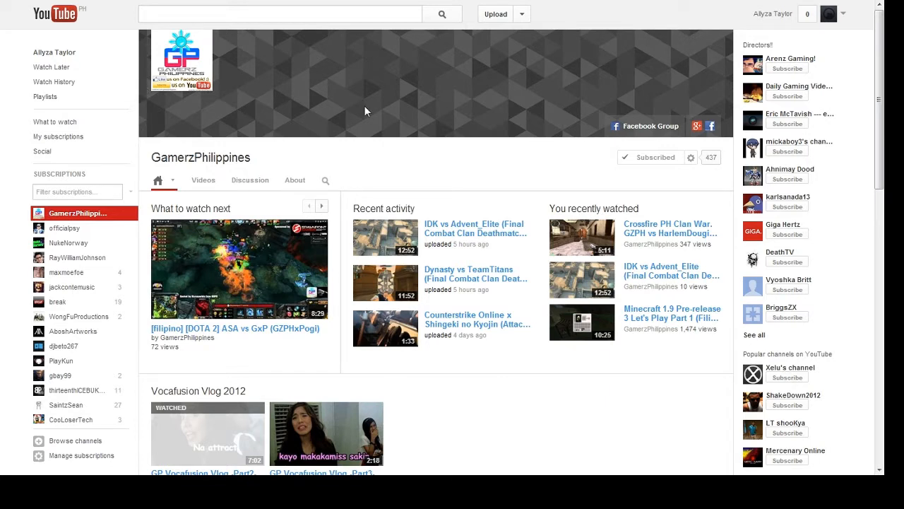
{"action": "mouse_move", "coordinate": [670, 180]}
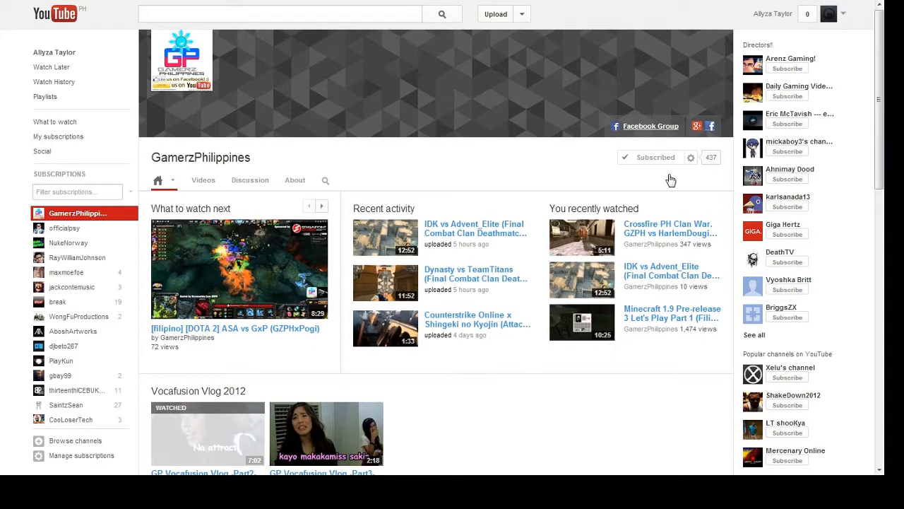
{"action": "mouse_move", "coordinate": [611, 110]}
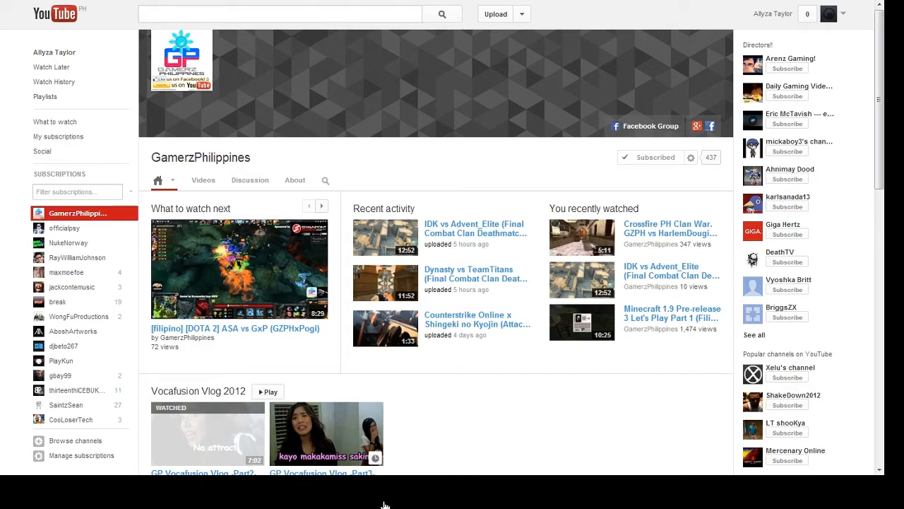
{"action": "mouse_move", "coordinate": [437, 481]}
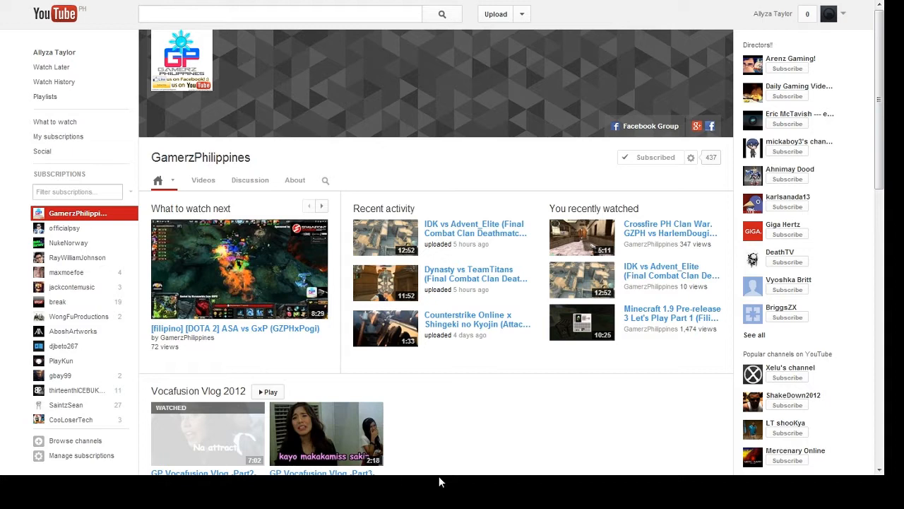
Step: Scroll down the page while moving over to Yahoo Mail's Sent folder
{"action": "scroll", "scroll_direction": "down", "scroll_amount": 3}
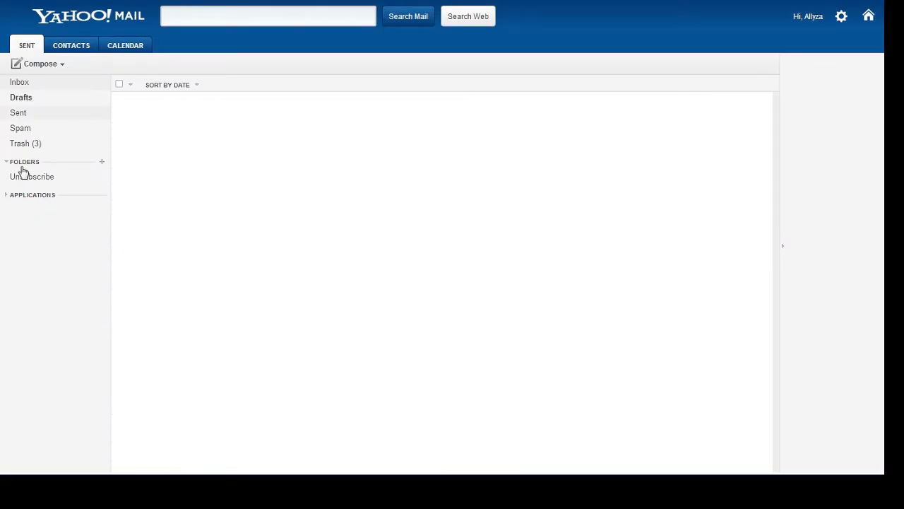
Step: Open the Yahoo Mail inbox and the 'RE: Rampant Disconnections' email
{"action": "left_click", "coordinate": [19, 82]}
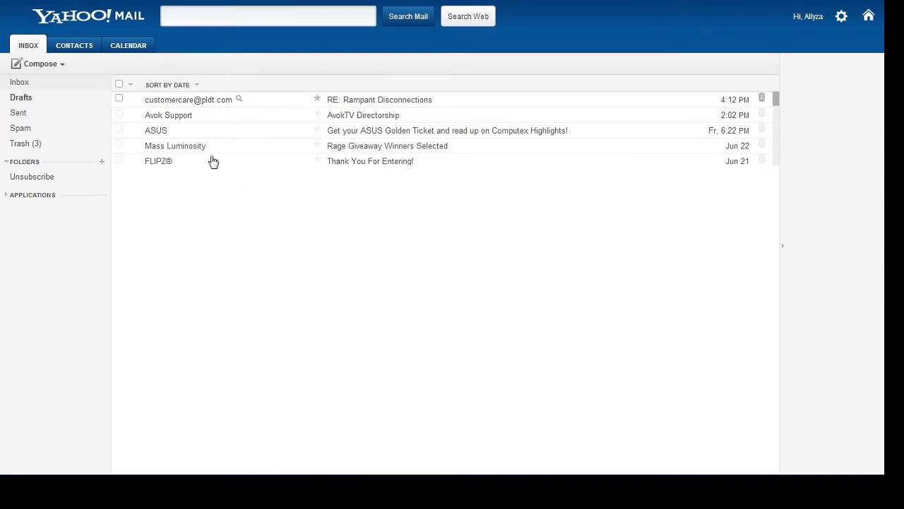
{"action": "left_click", "coordinate": [119, 113]}
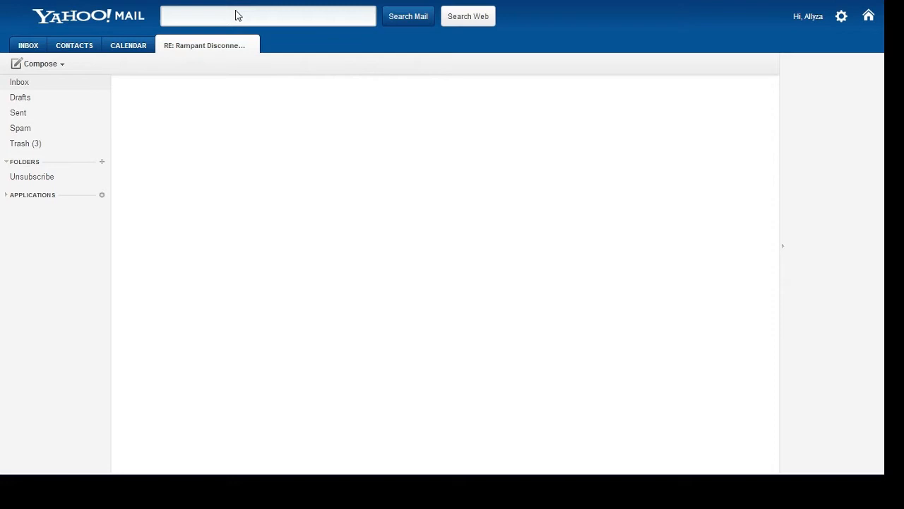
{"action": "mouse_move", "coordinate": [347, 16]}
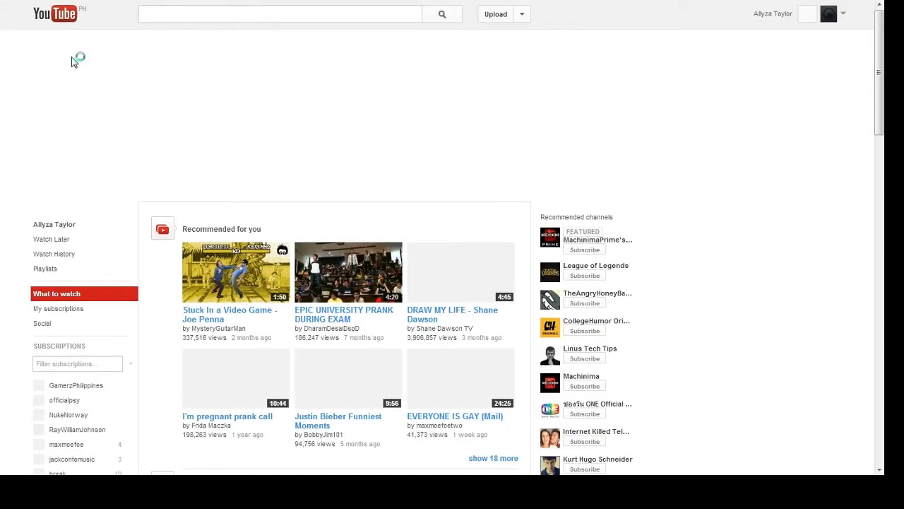
Step: Search YouTube for 'dubstip'
{"action": "left_click", "coordinate": [279, 13]}
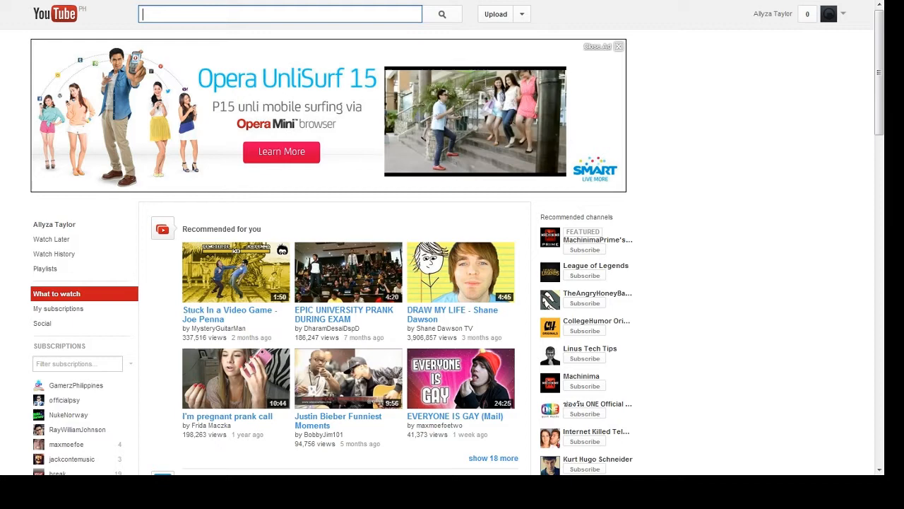
{"action": "type", "text": "dubstip"}
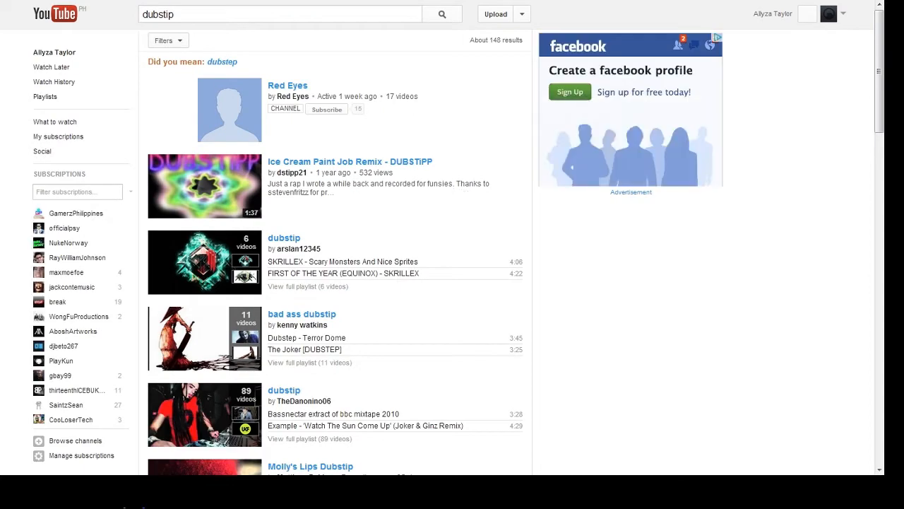
{"action": "scroll", "scroll_direction": "down", "scroll_amount": 3}
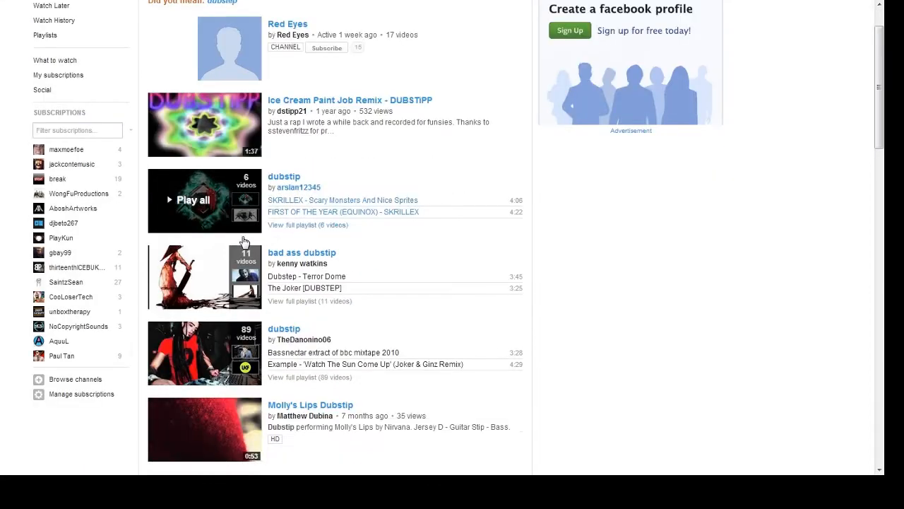
{"action": "scroll", "scroll_direction": "down", "scroll_amount": 3}
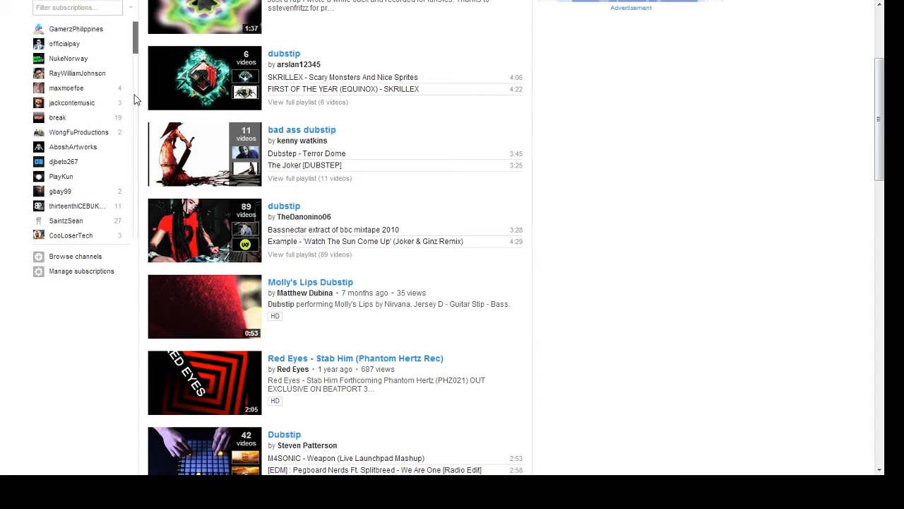
{"action": "scroll", "scroll_direction": "down", "scroll_amount": 3}
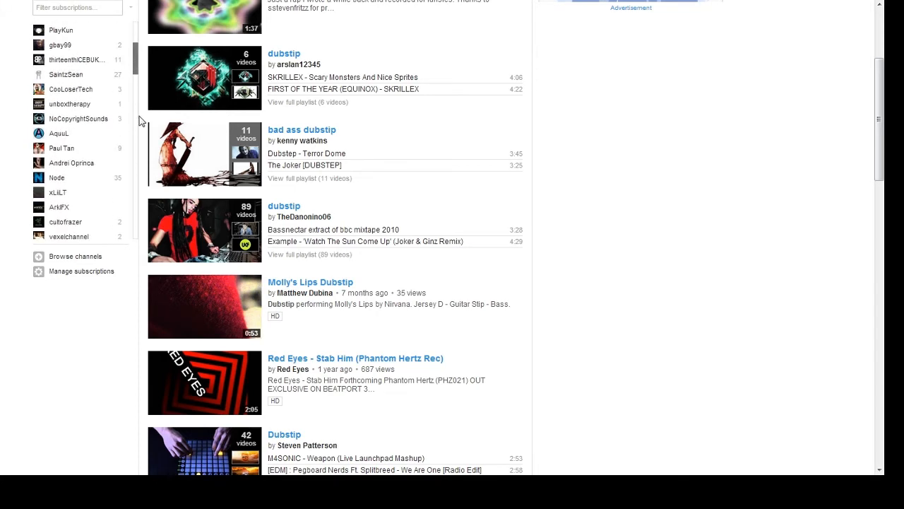
{"action": "scroll", "scroll_direction": "down", "scroll_amount": 3}
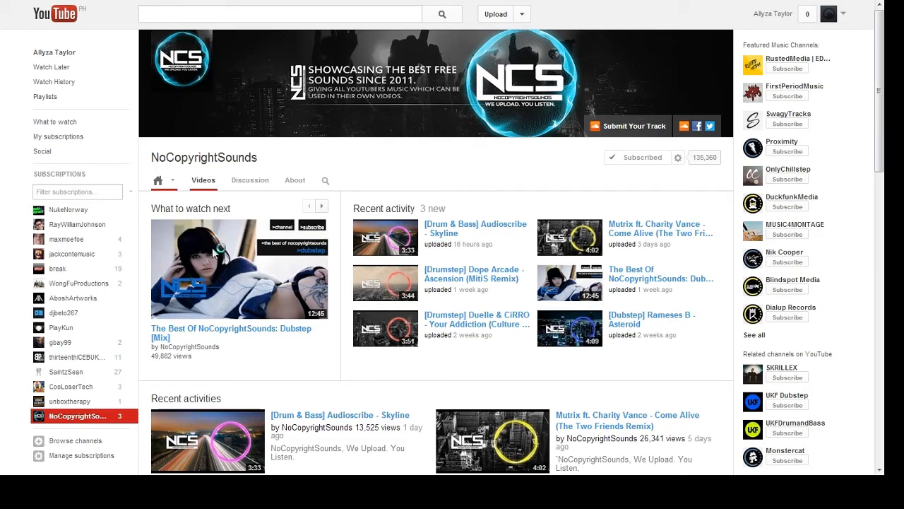
Step: Browse NoCopyrightSounds uploads and open 'Tall Ships - Best Ever (Draper Remix)'
{"action": "left_click", "coordinate": [202, 180]}
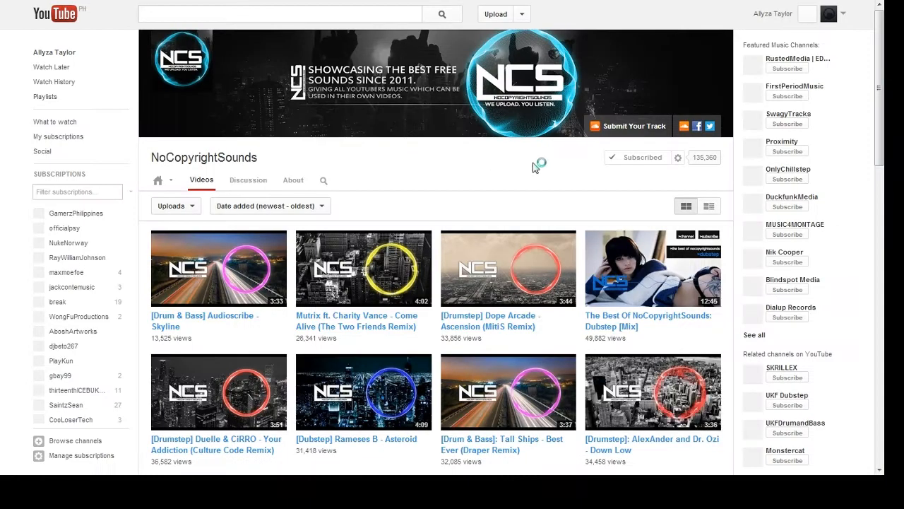
{"action": "scroll", "scroll_direction": "down", "scroll_amount": 3}
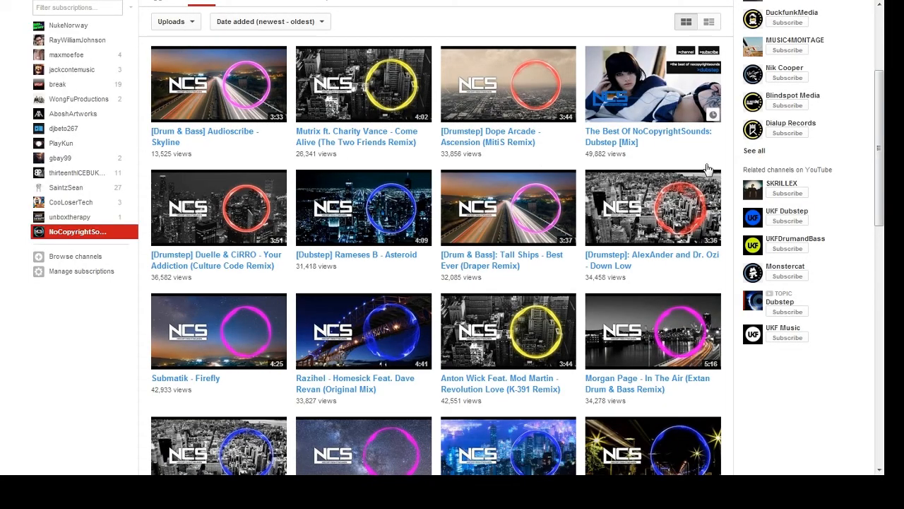
{"action": "mouse_move", "coordinate": [539, 271]}
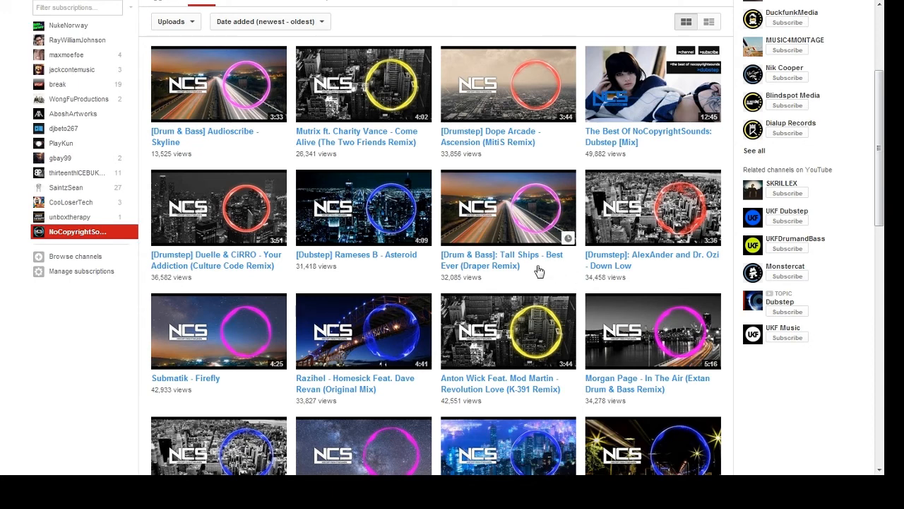
{"action": "left_click", "coordinate": [507, 207]}
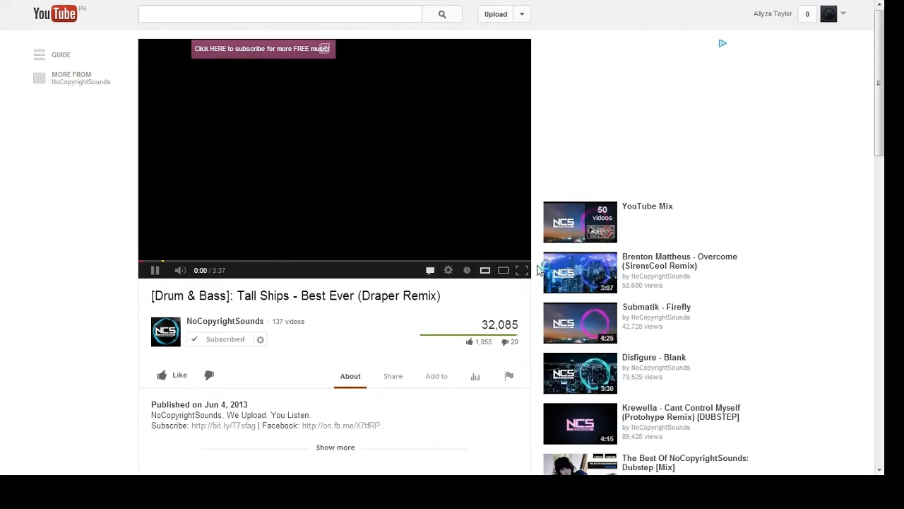
Step: Get the Tall Ships Draper Remix video playing on its watch page
{"action": "left_click", "coordinate": [155, 270]}
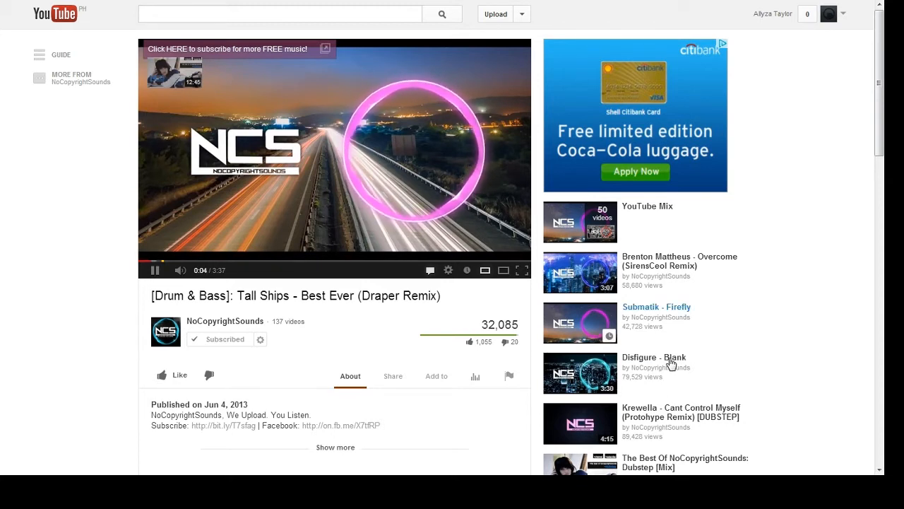
{"action": "mouse_move", "coordinate": [847, 345]}
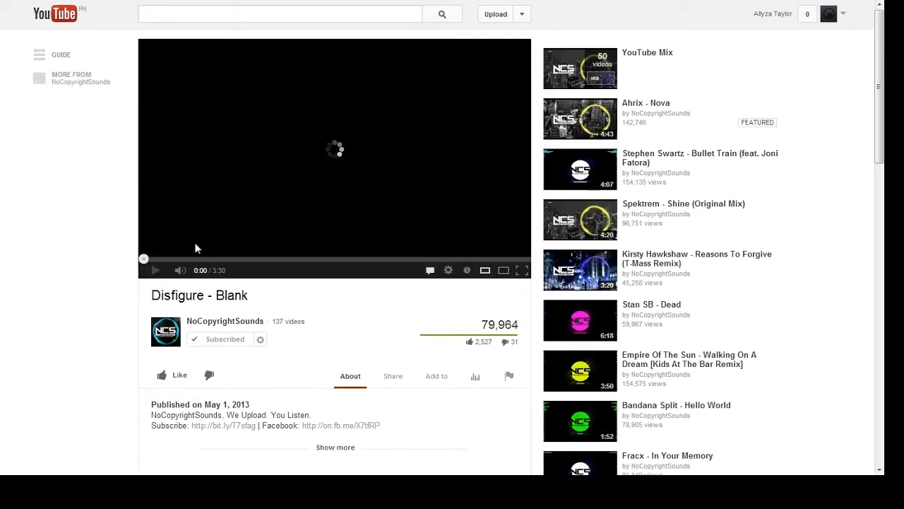
Step: Click the player twice while Disfigure - Blank plays past one minute
{"action": "left_click", "coordinate": [154, 270]}
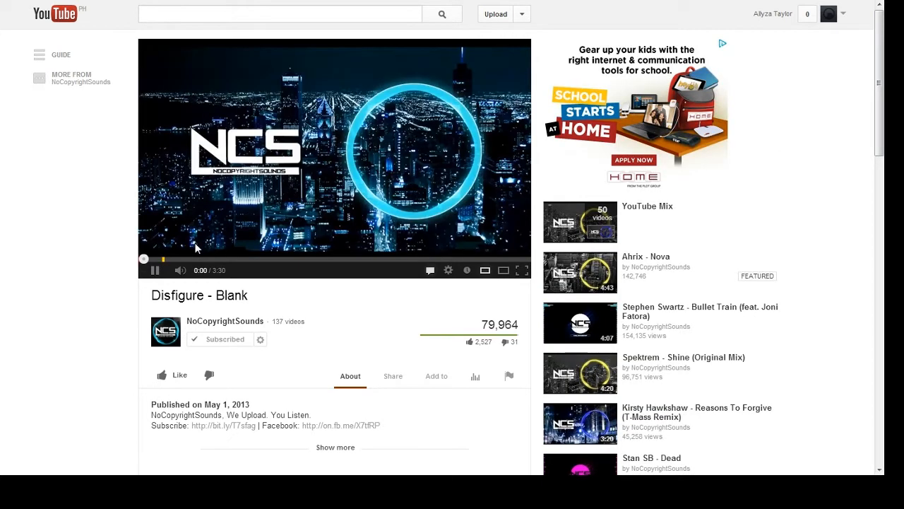
{"action": "left_click", "coordinate": [154, 270]}
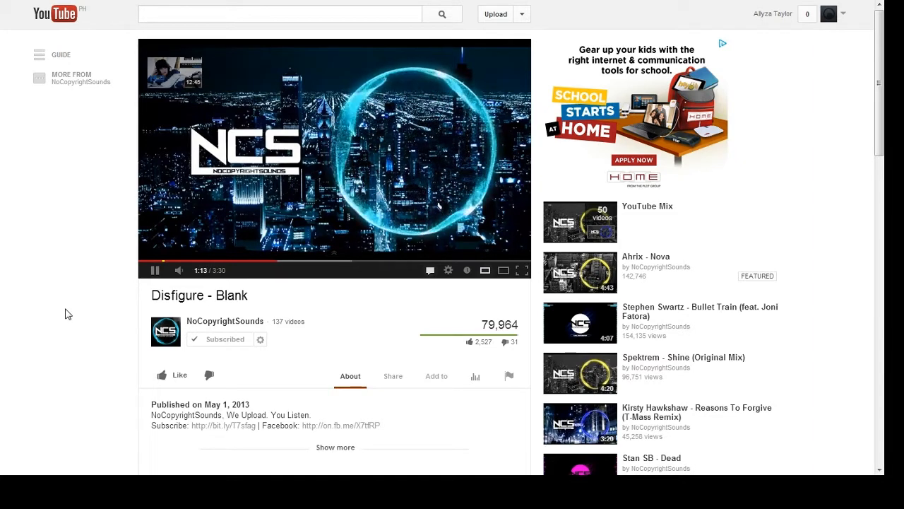
{"action": "mouse_move", "coordinate": [19, 346]}
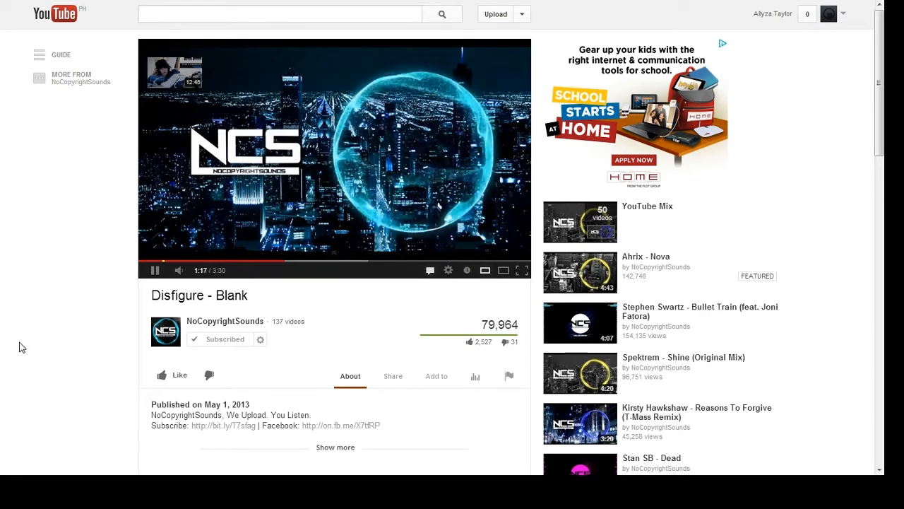
{"action": "mouse_move", "coordinate": [41, 348]}
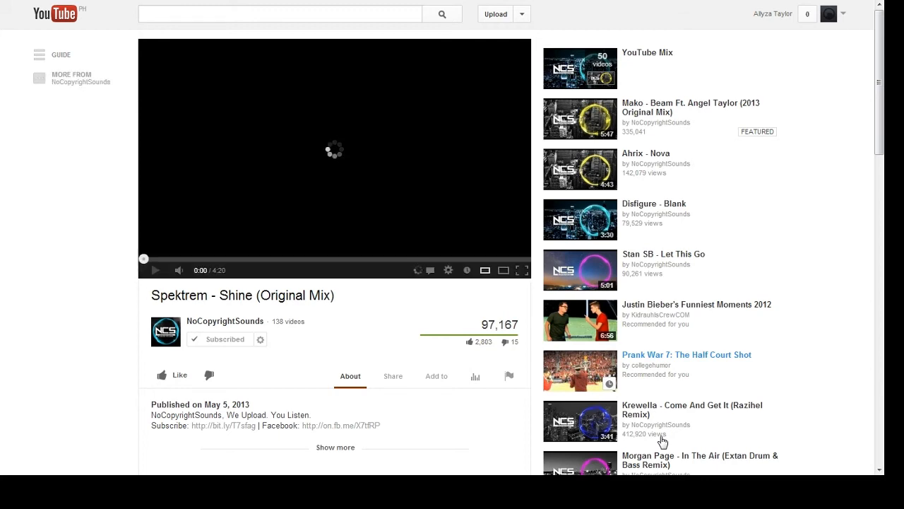
Step: Click the player as Spektrem - Shine (Original Mix) loads and plays
{"action": "left_click", "coordinate": [155, 269]}
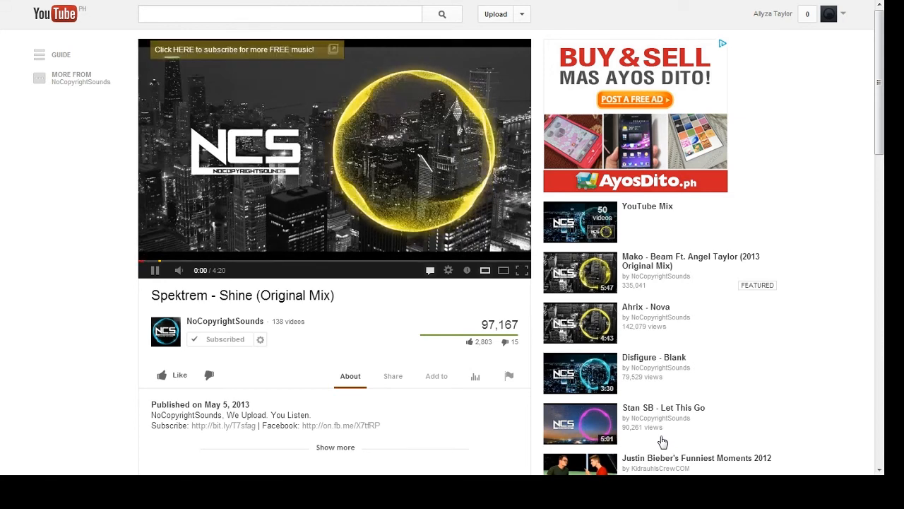
{"action": "left_click", "coordinate": [154, 269]}
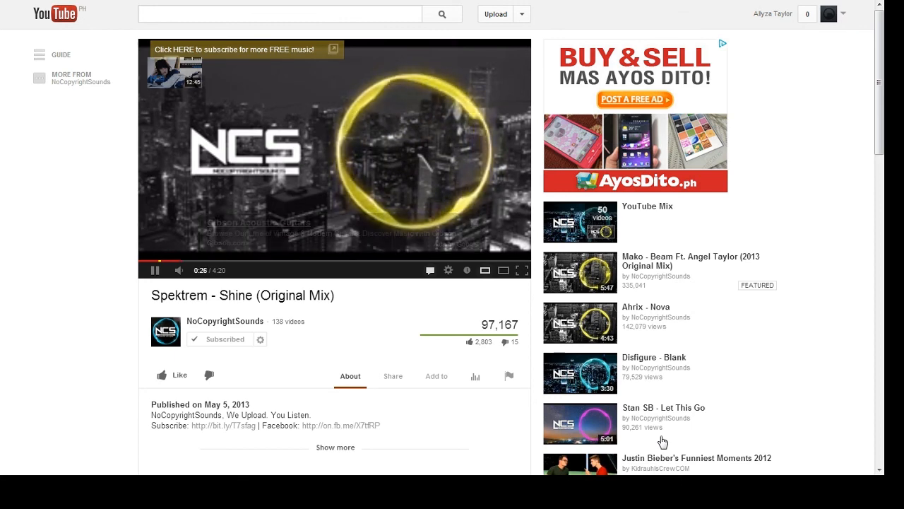
{"action": "mouse_move", "coordinate": [641, 386]}
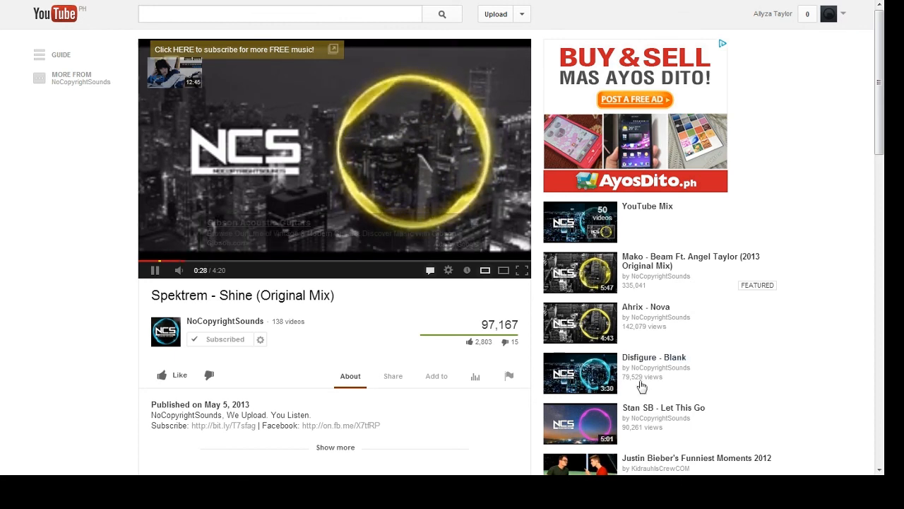